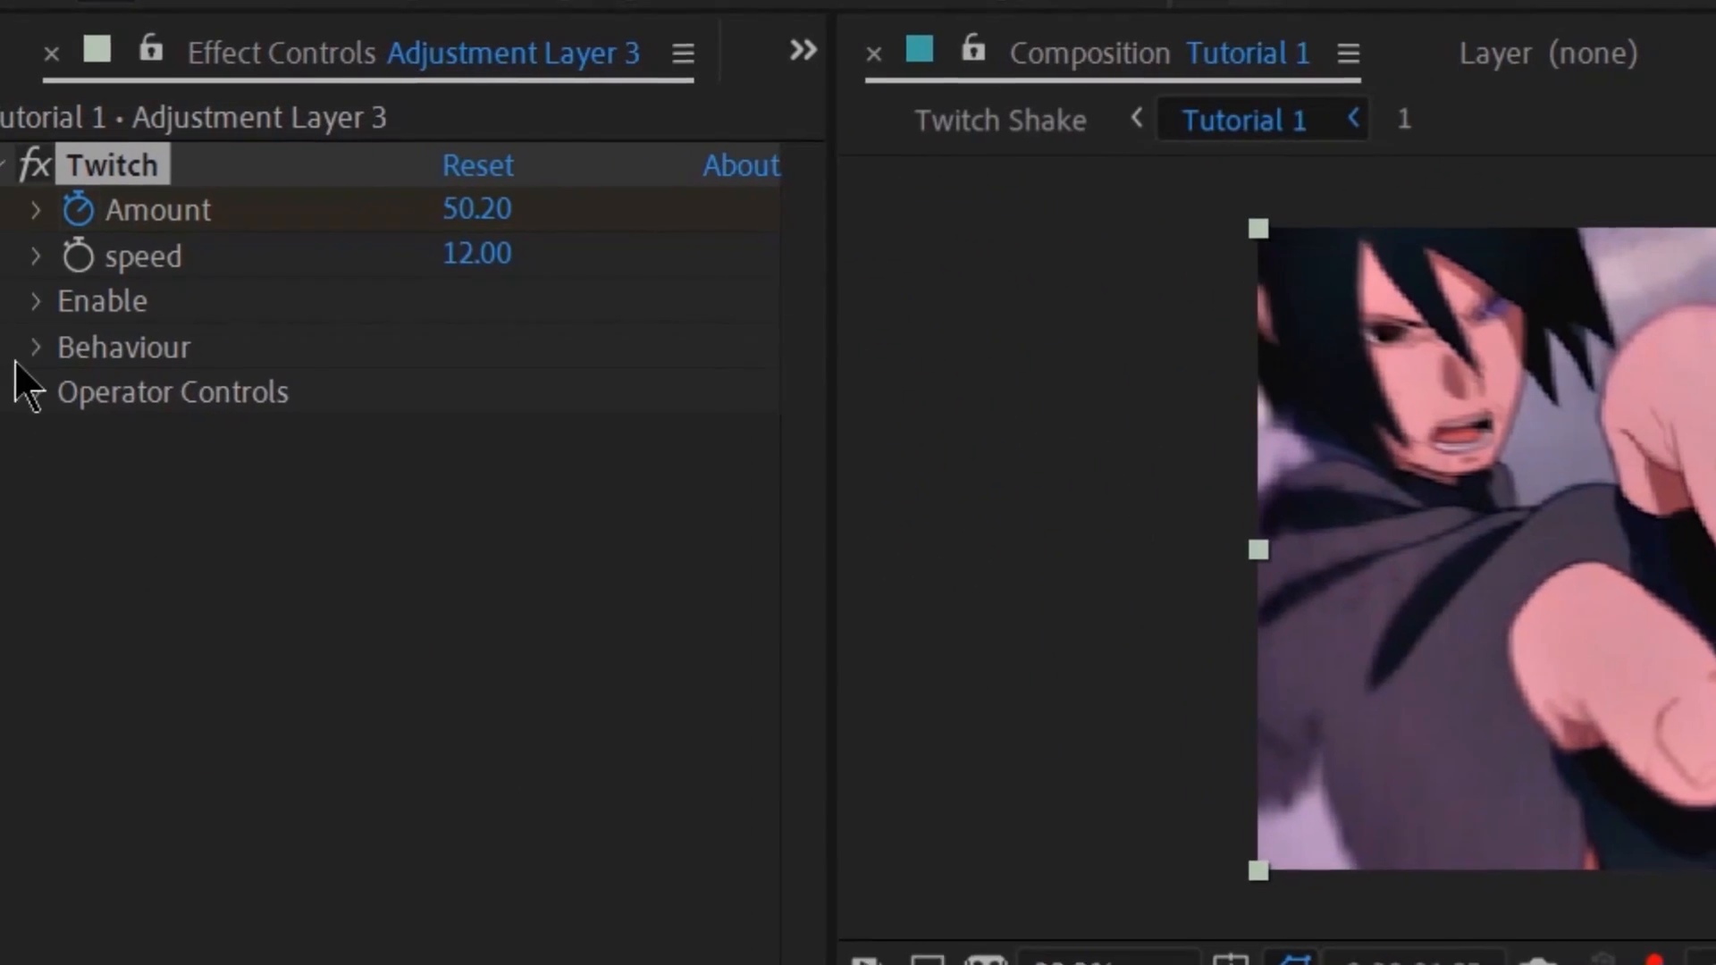
Enable the Light twitch under Twitch's Behaviour and Enable settings on Adjustment Layer 3.
click(36, 347)
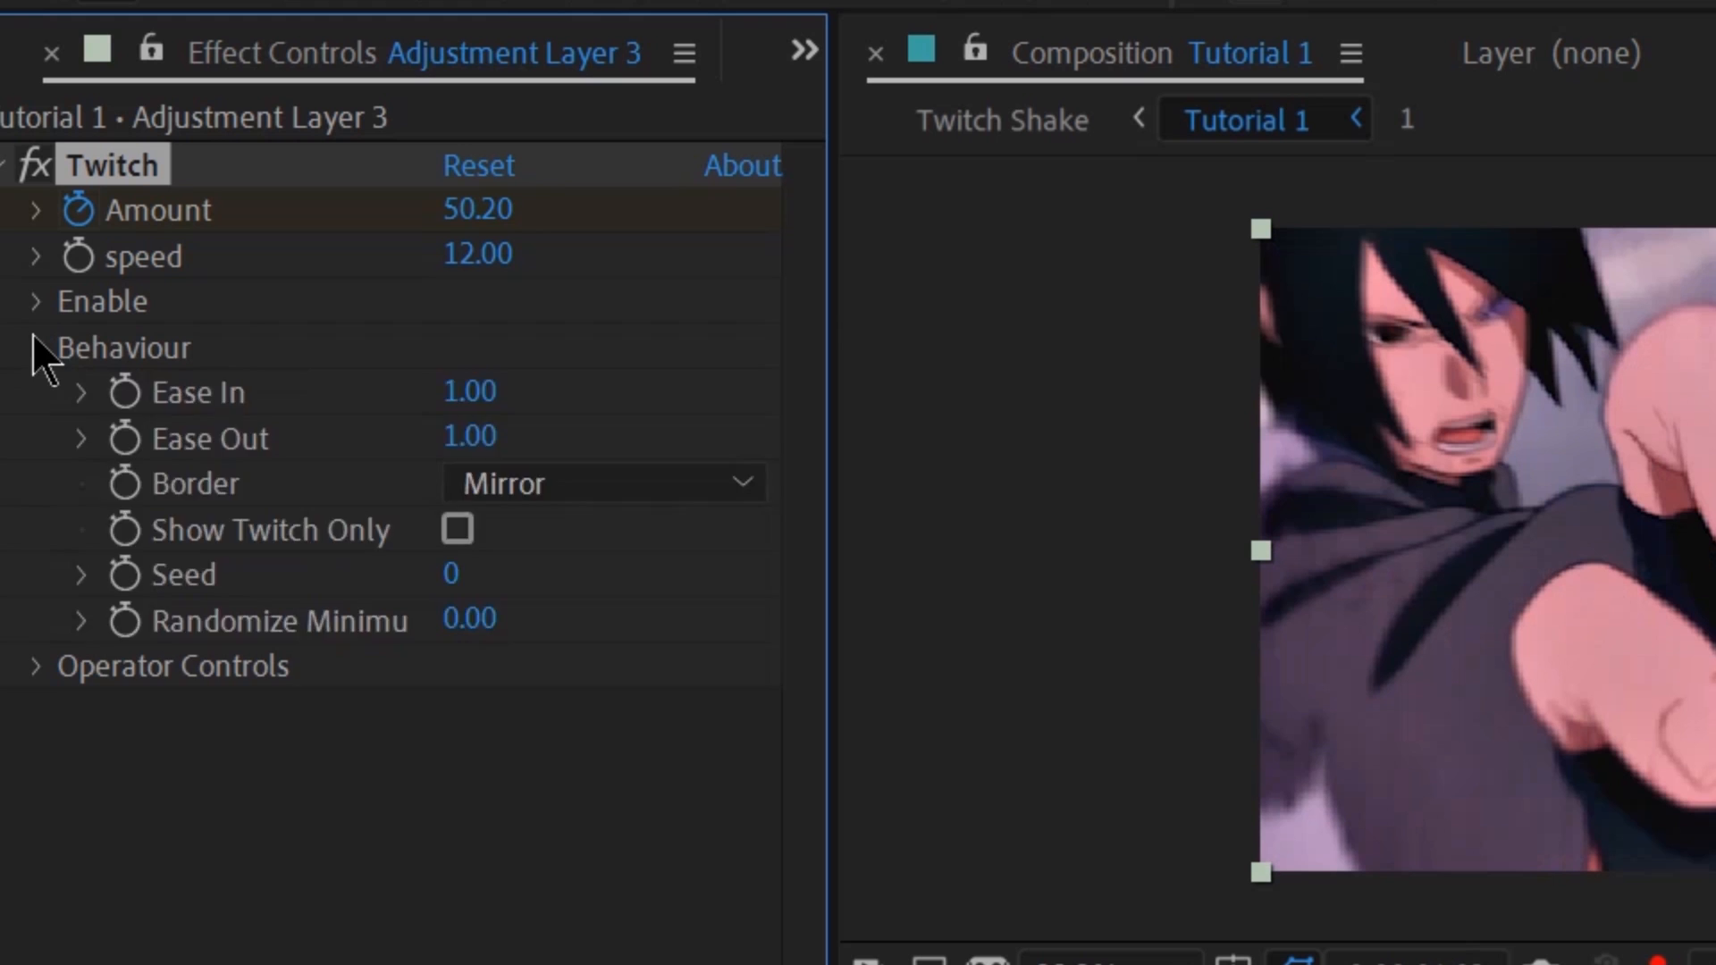
click(36, 301)
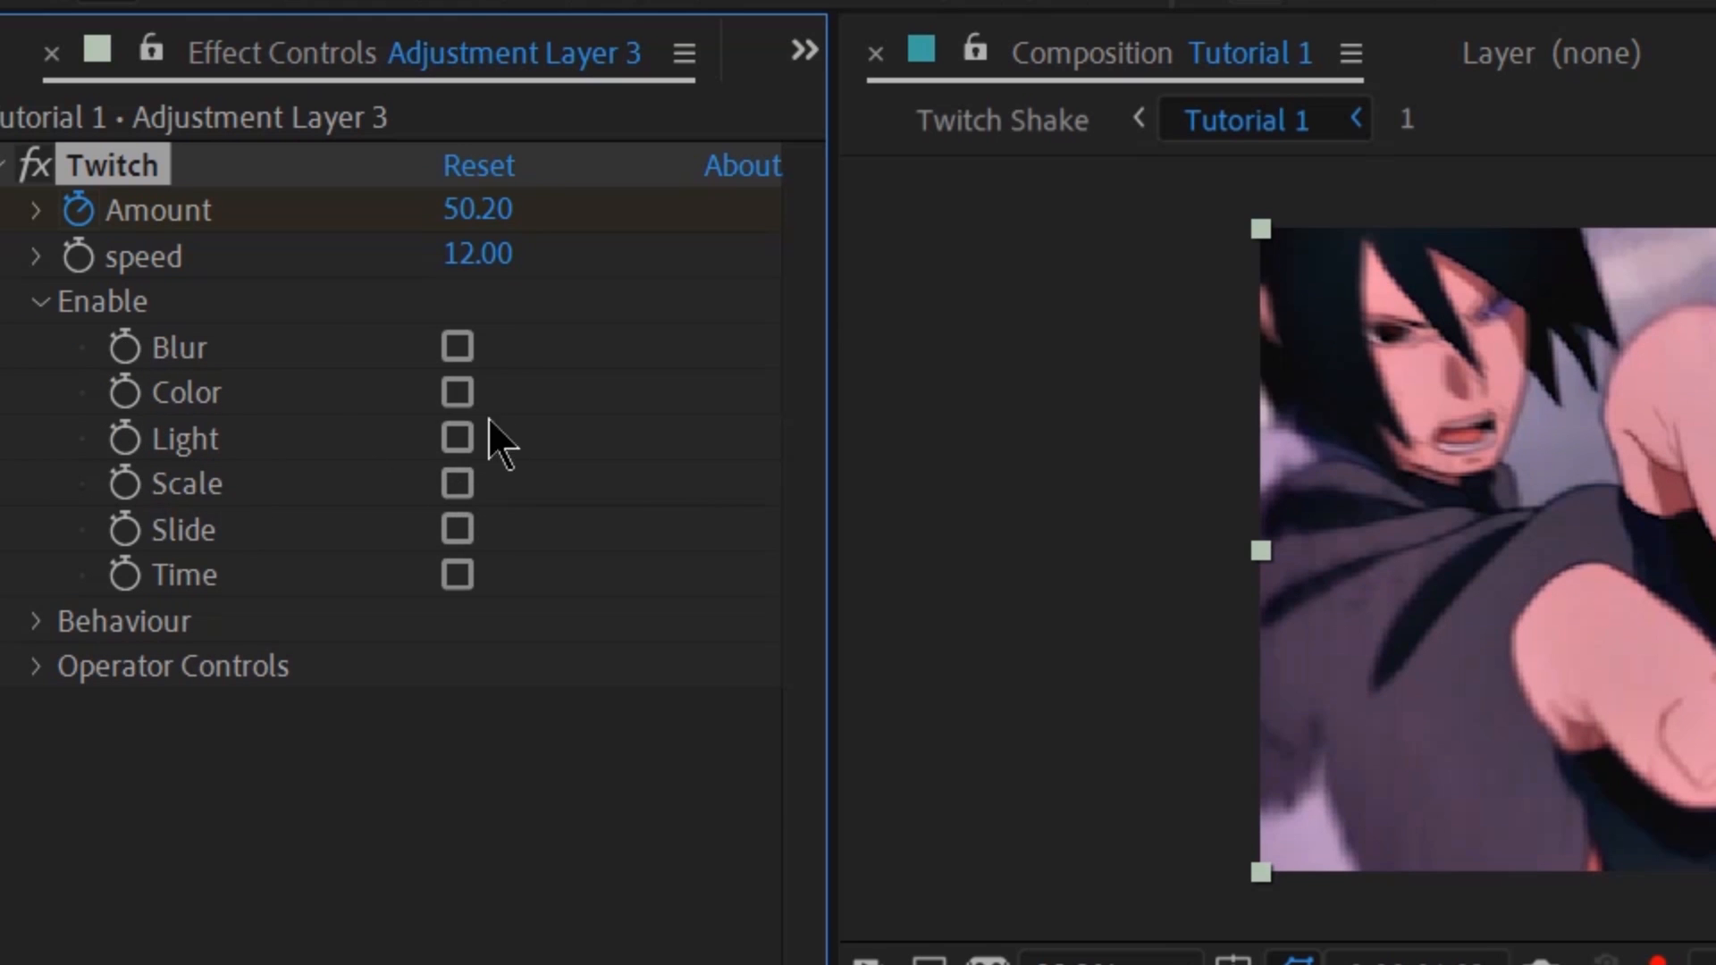
click(457, 439)
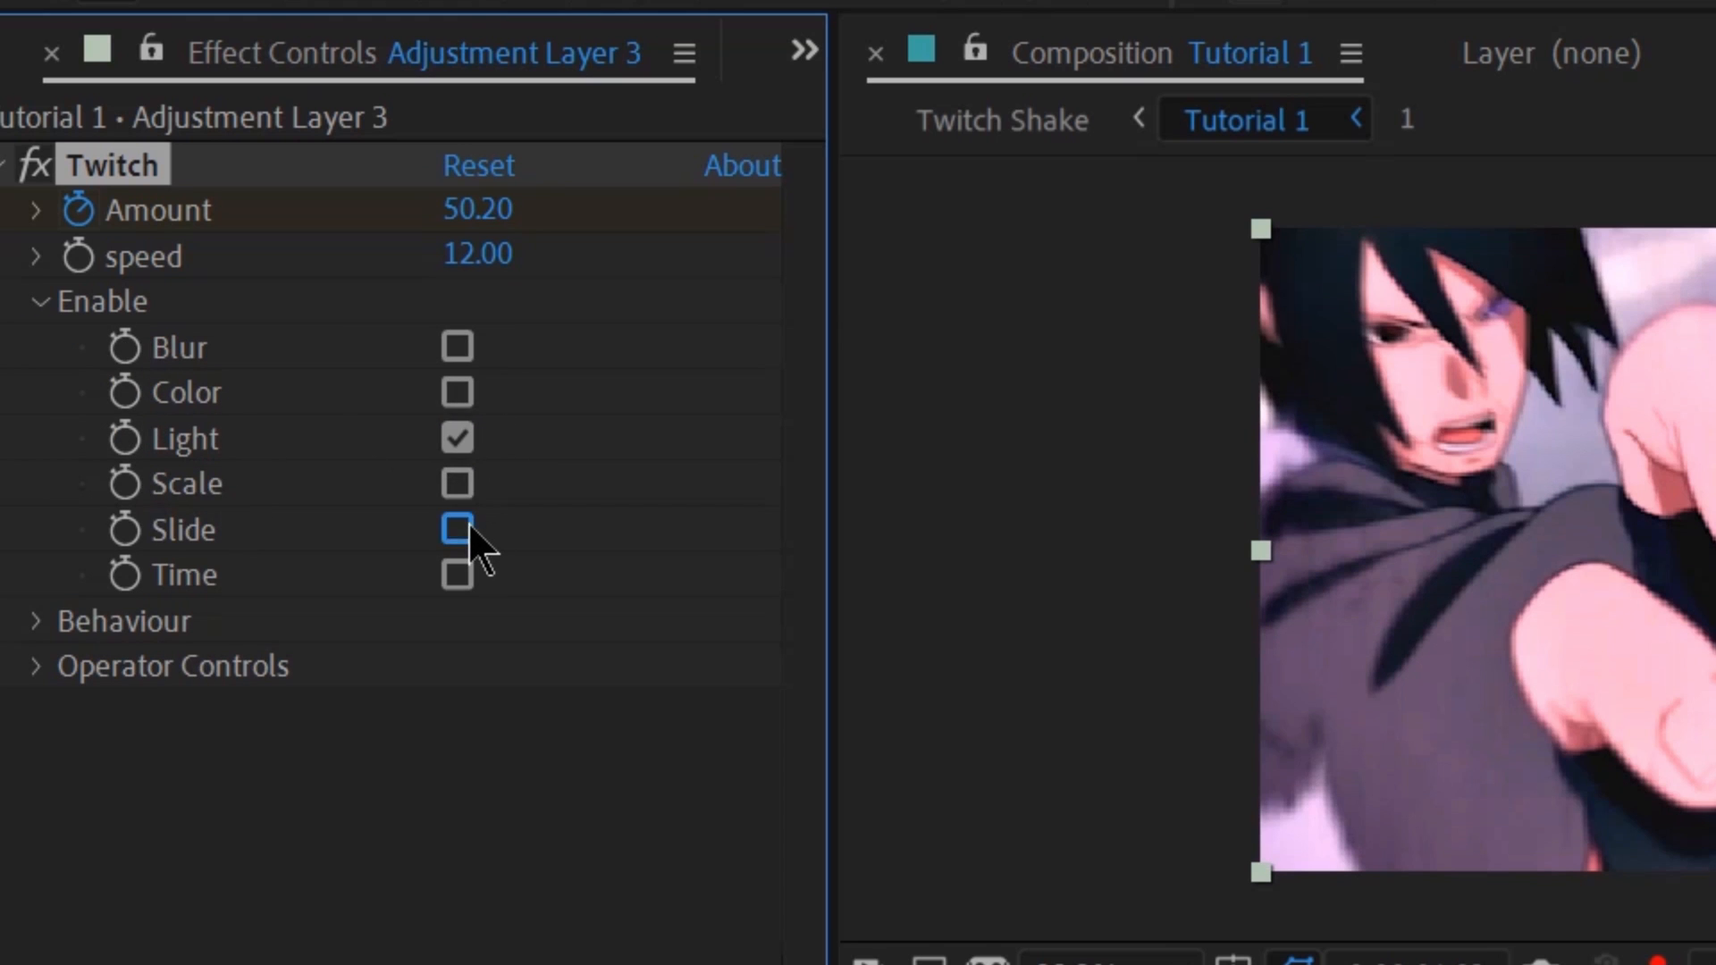
Enable Slide twitch with Slide Twitches 55 and Slide RGB Split 12.
click(457, 529)
text(12)
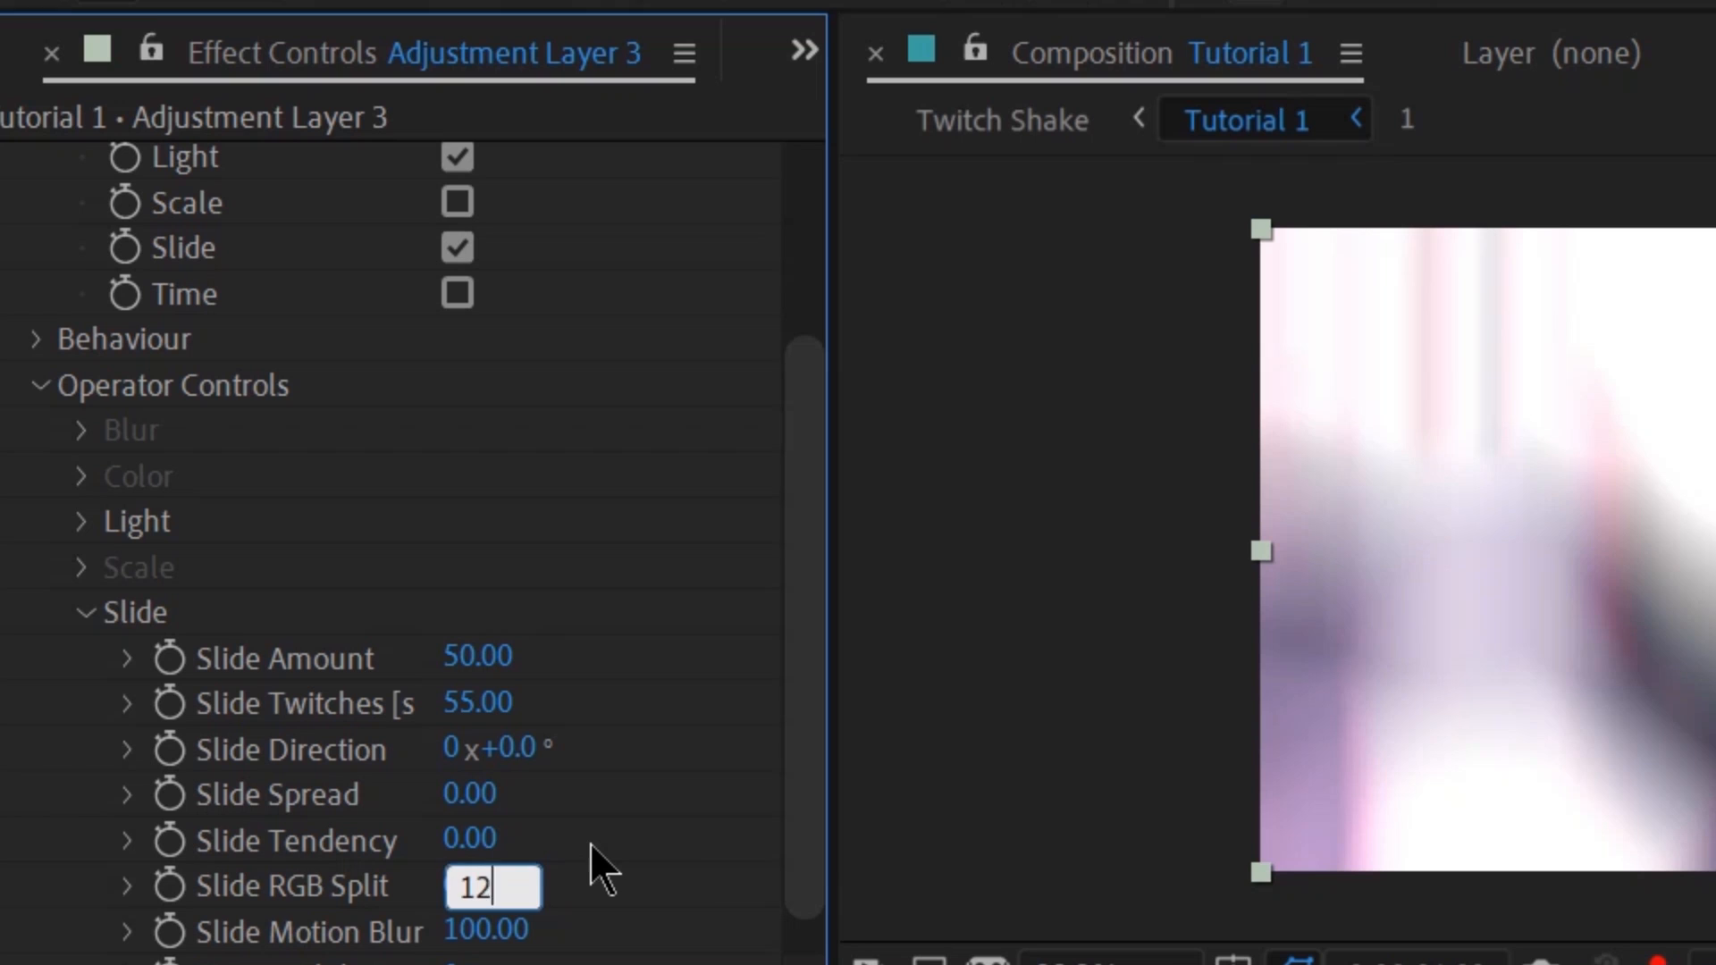
key(Enter)
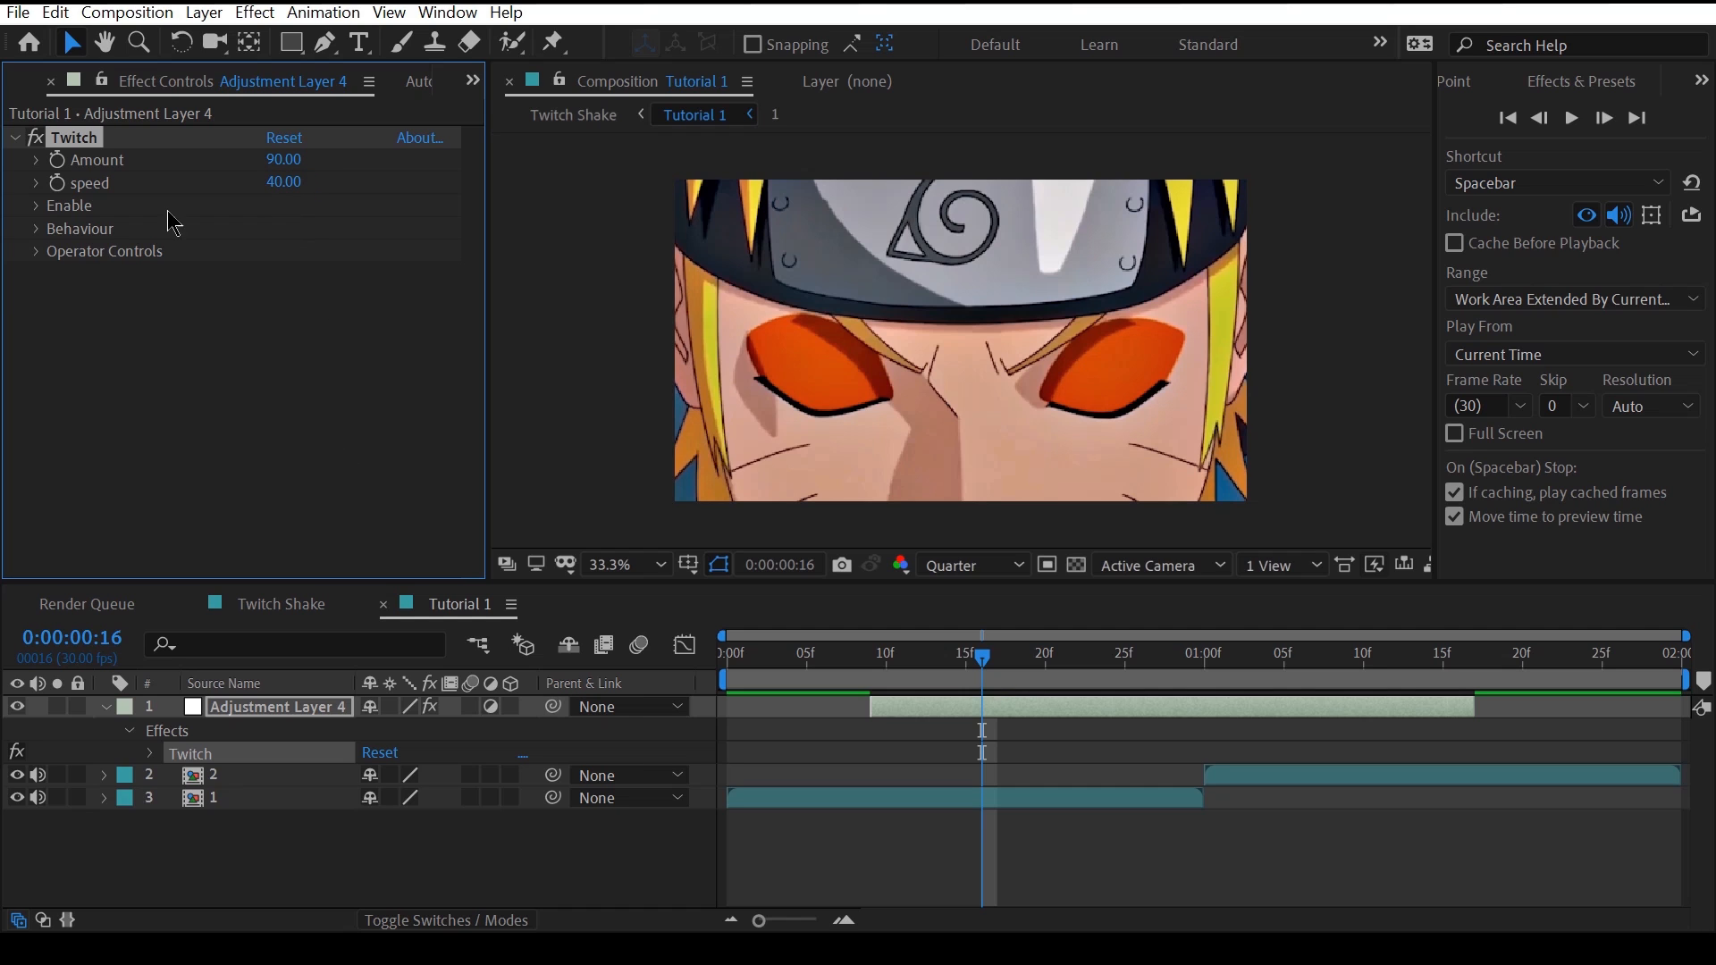
Tick the Slide checkbox under Enable on Adjustment Layer 4's Twitch effect.
click(33, 206)
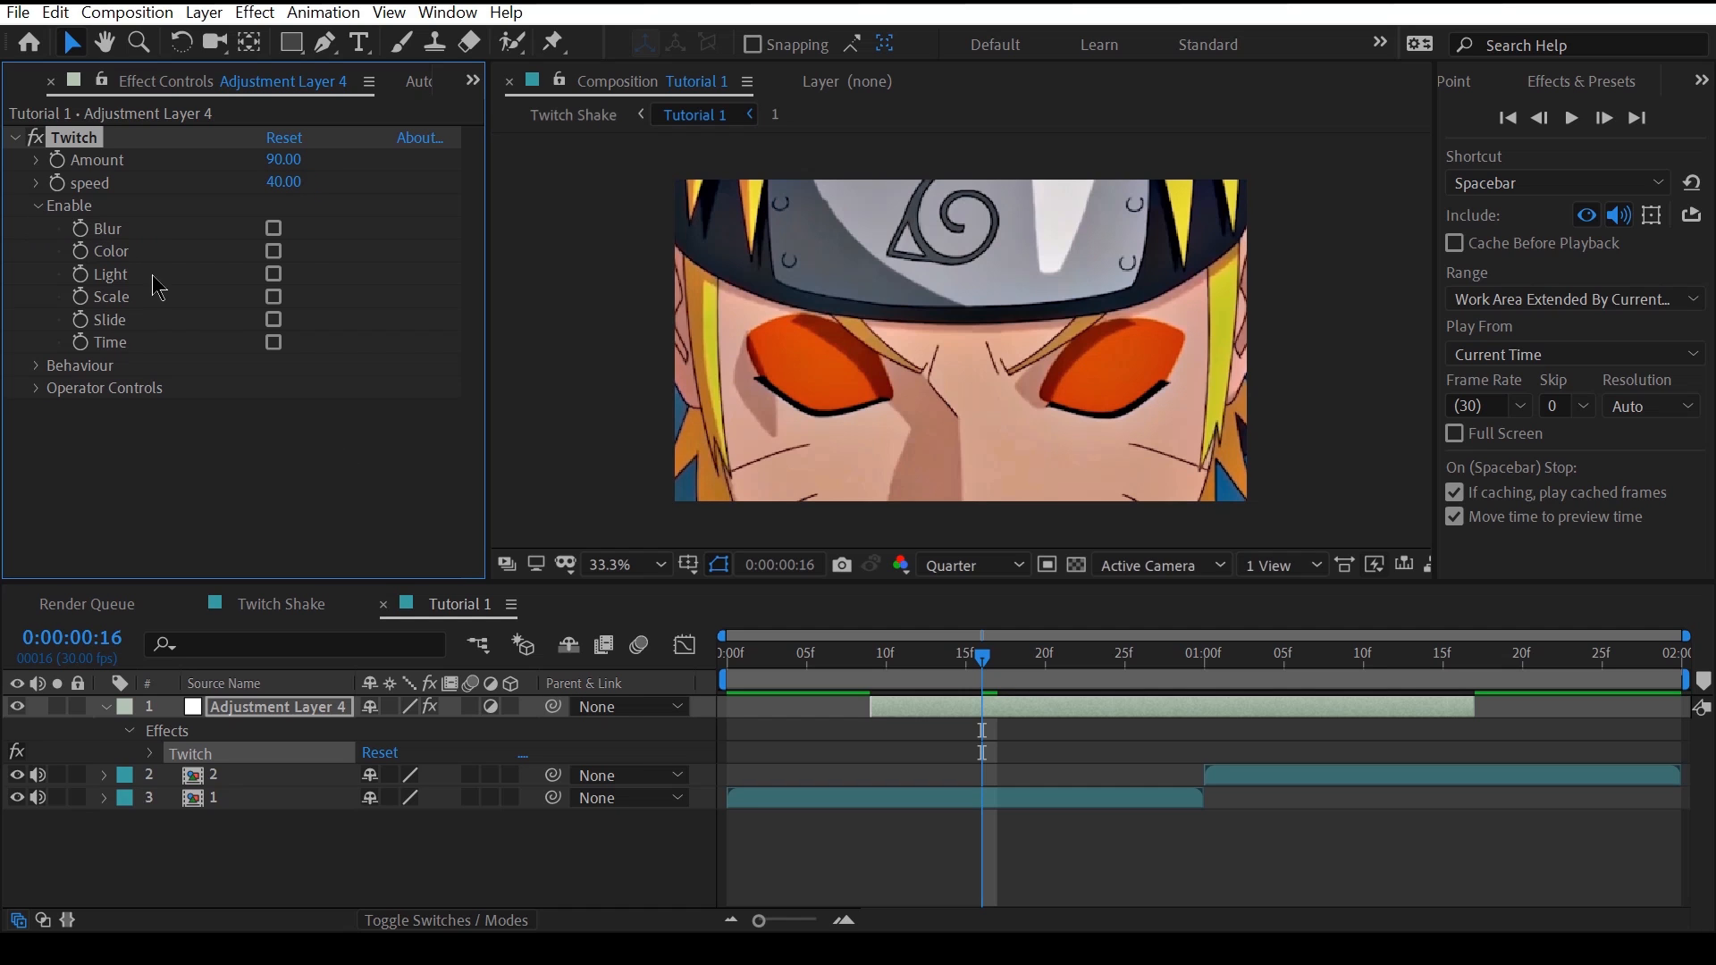
click(31, 206)
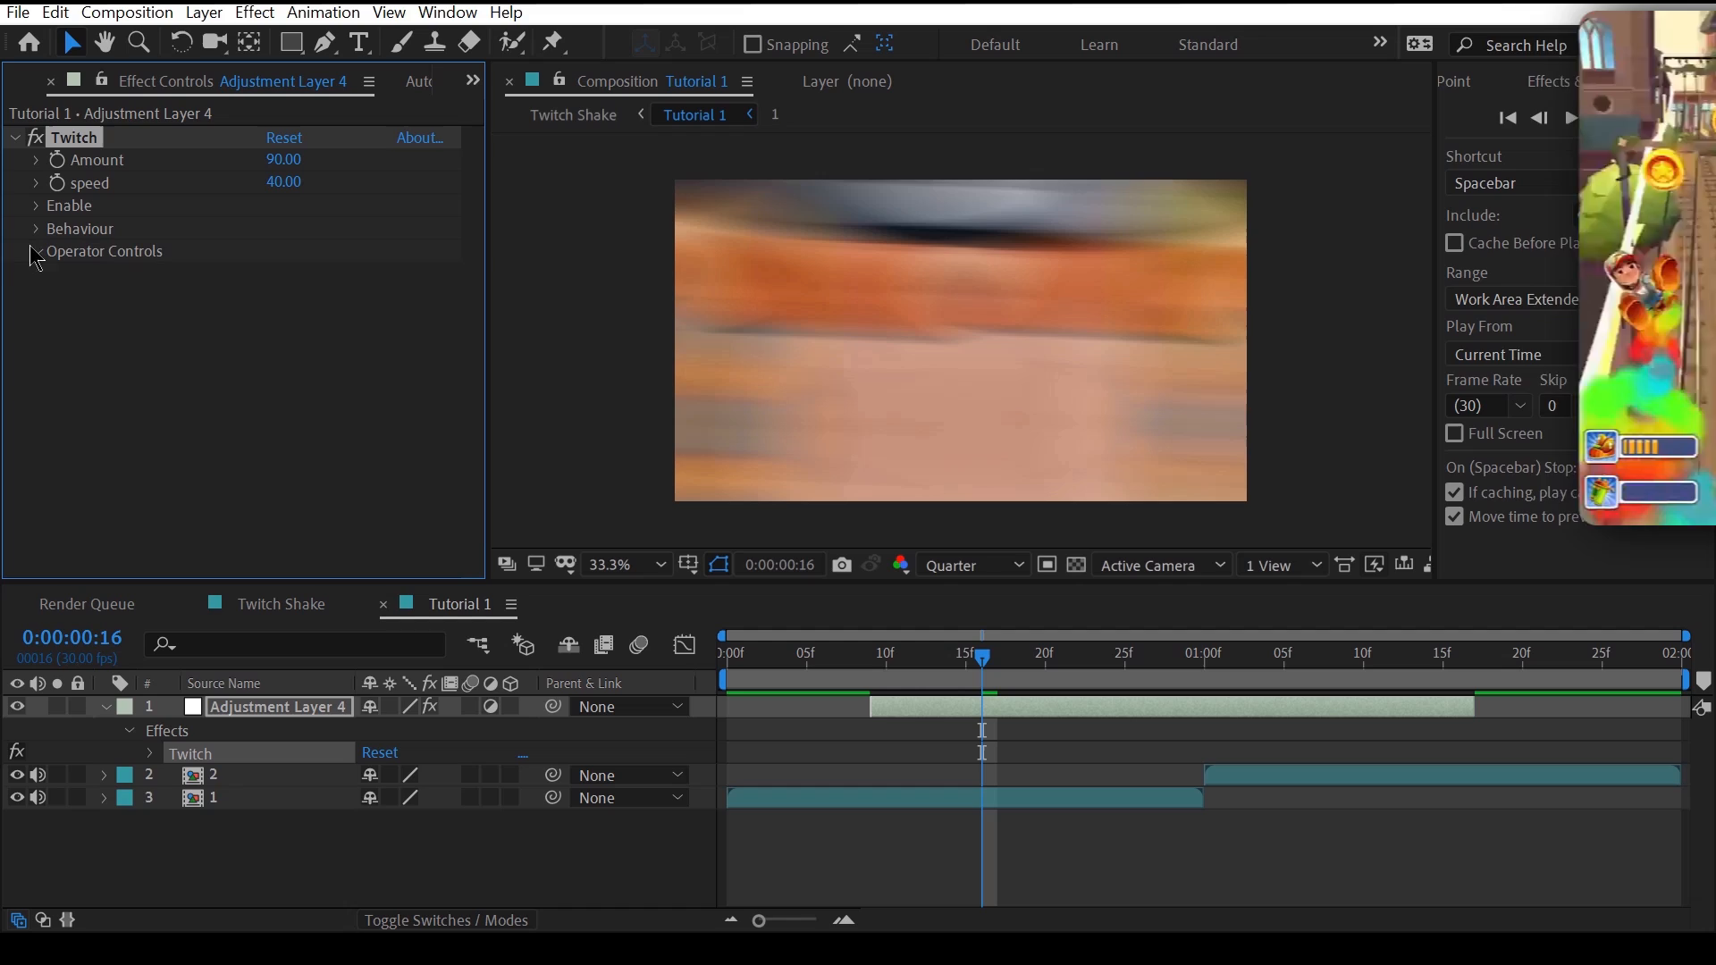
Set Slide Twitches [sec] to 5 under Operator Controls > Slide.
click(35, 251)
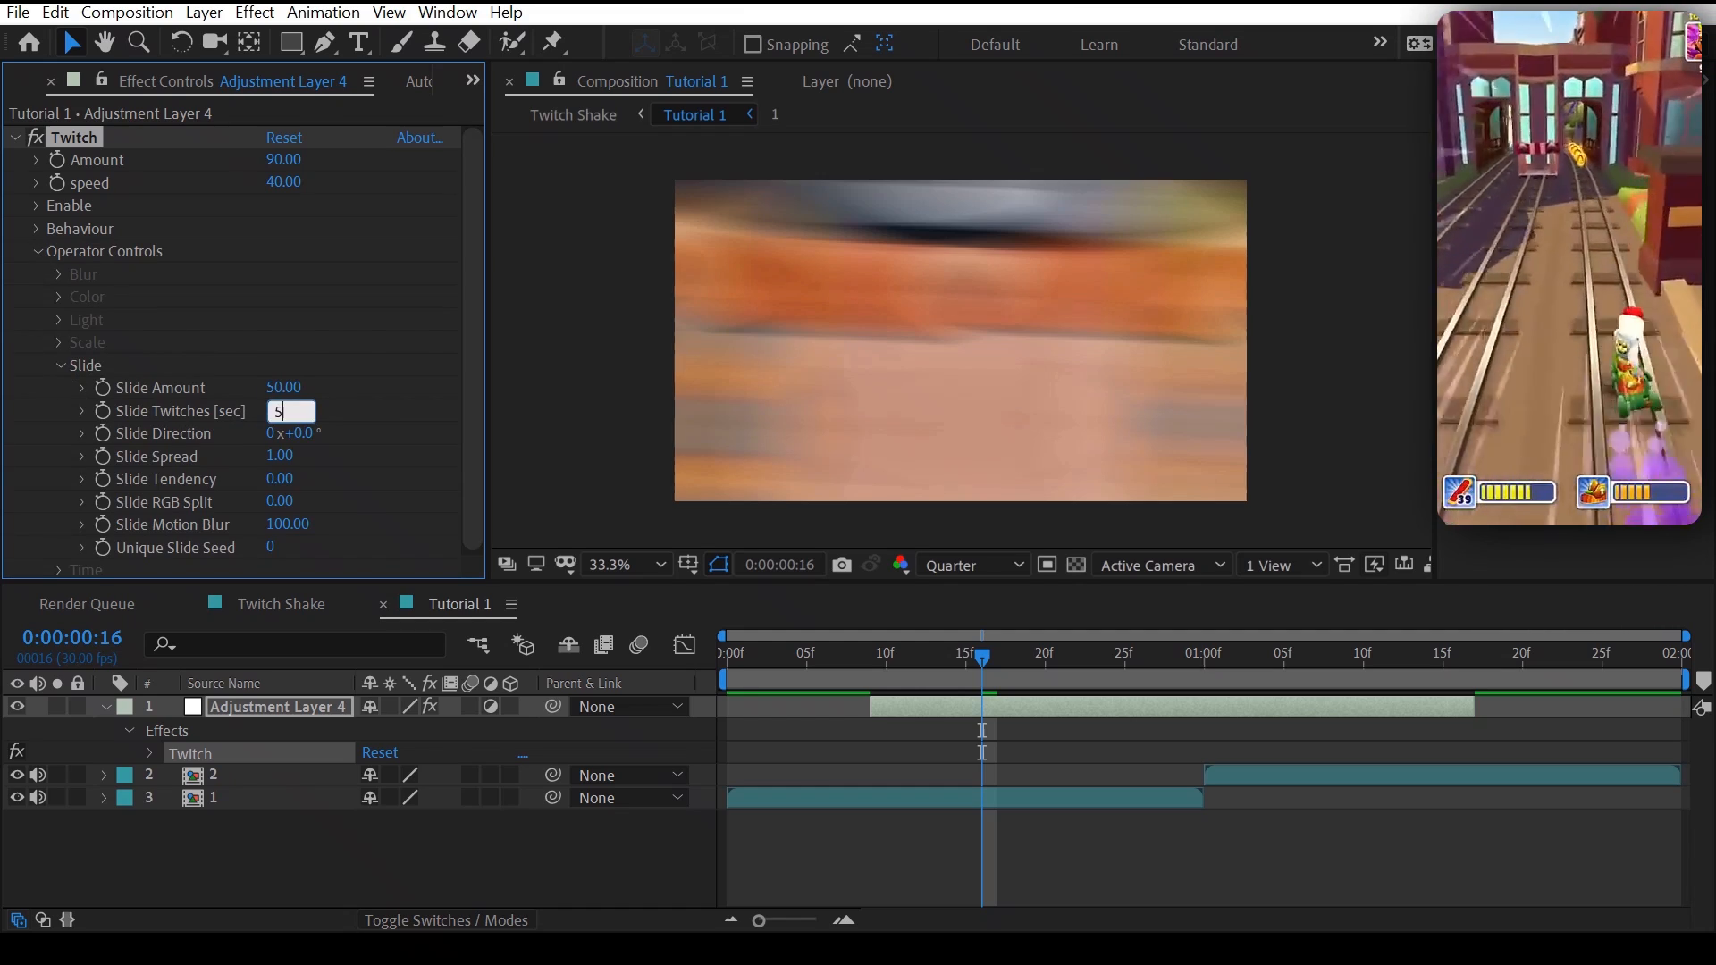
key(Enter)
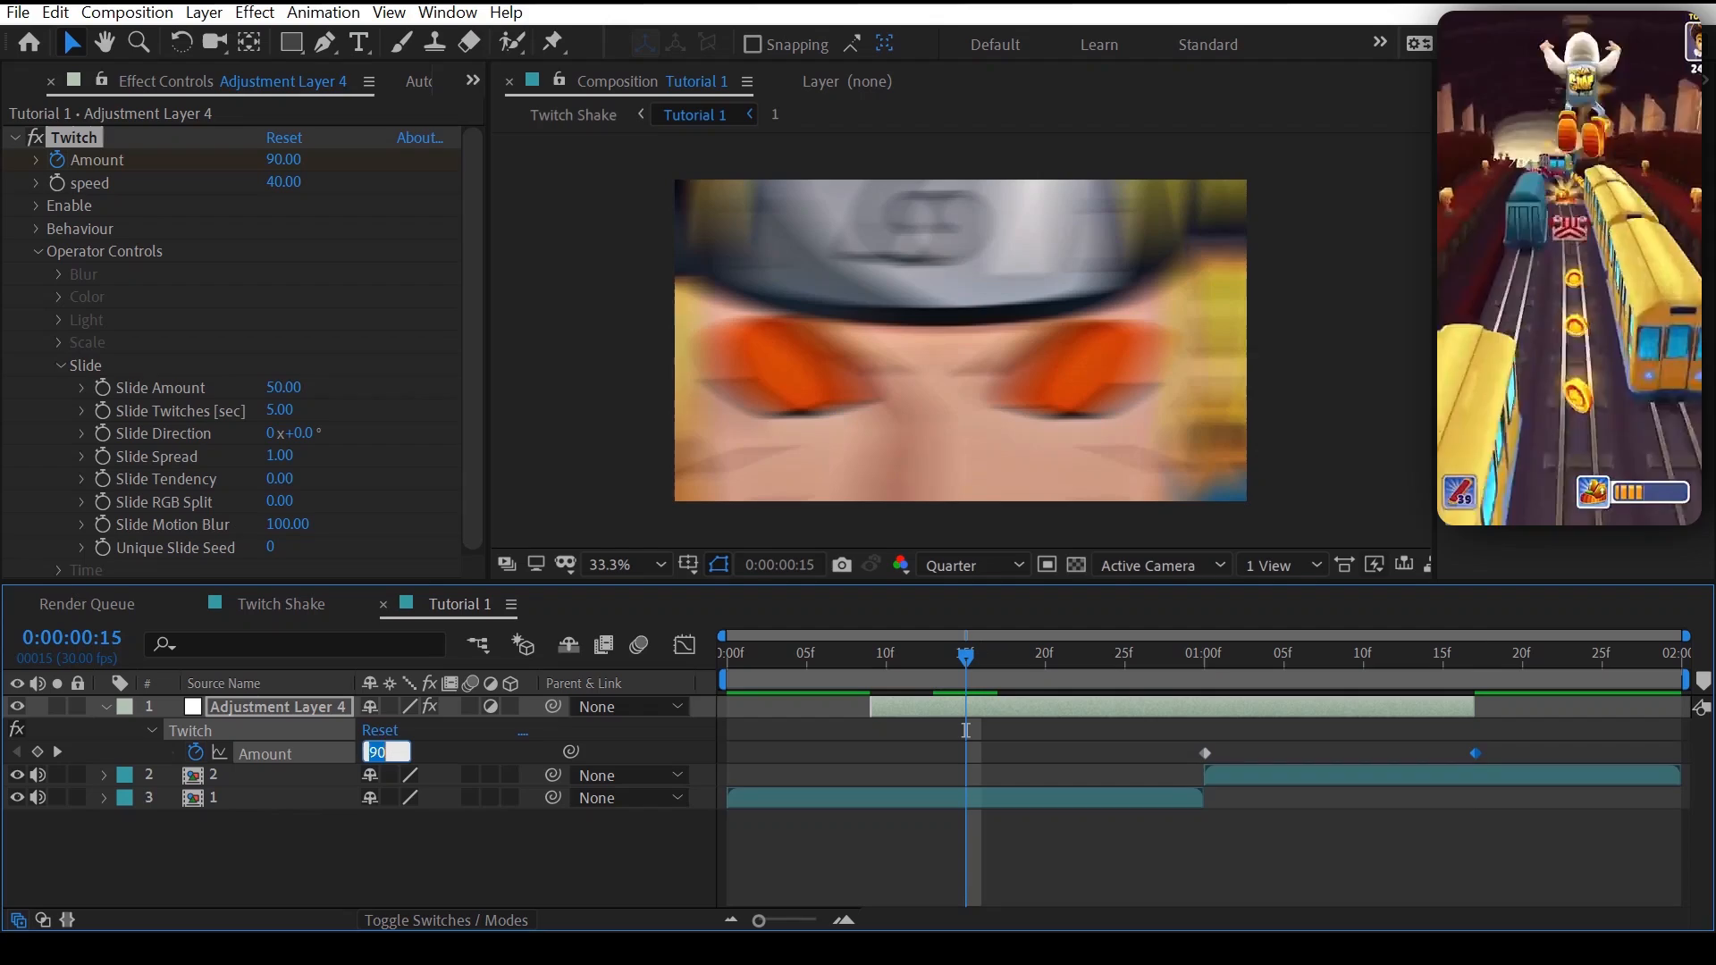
Enter 1.5 as the Twitch Amount at 0:00:00:15, creating a keyframe.
text(1.5)
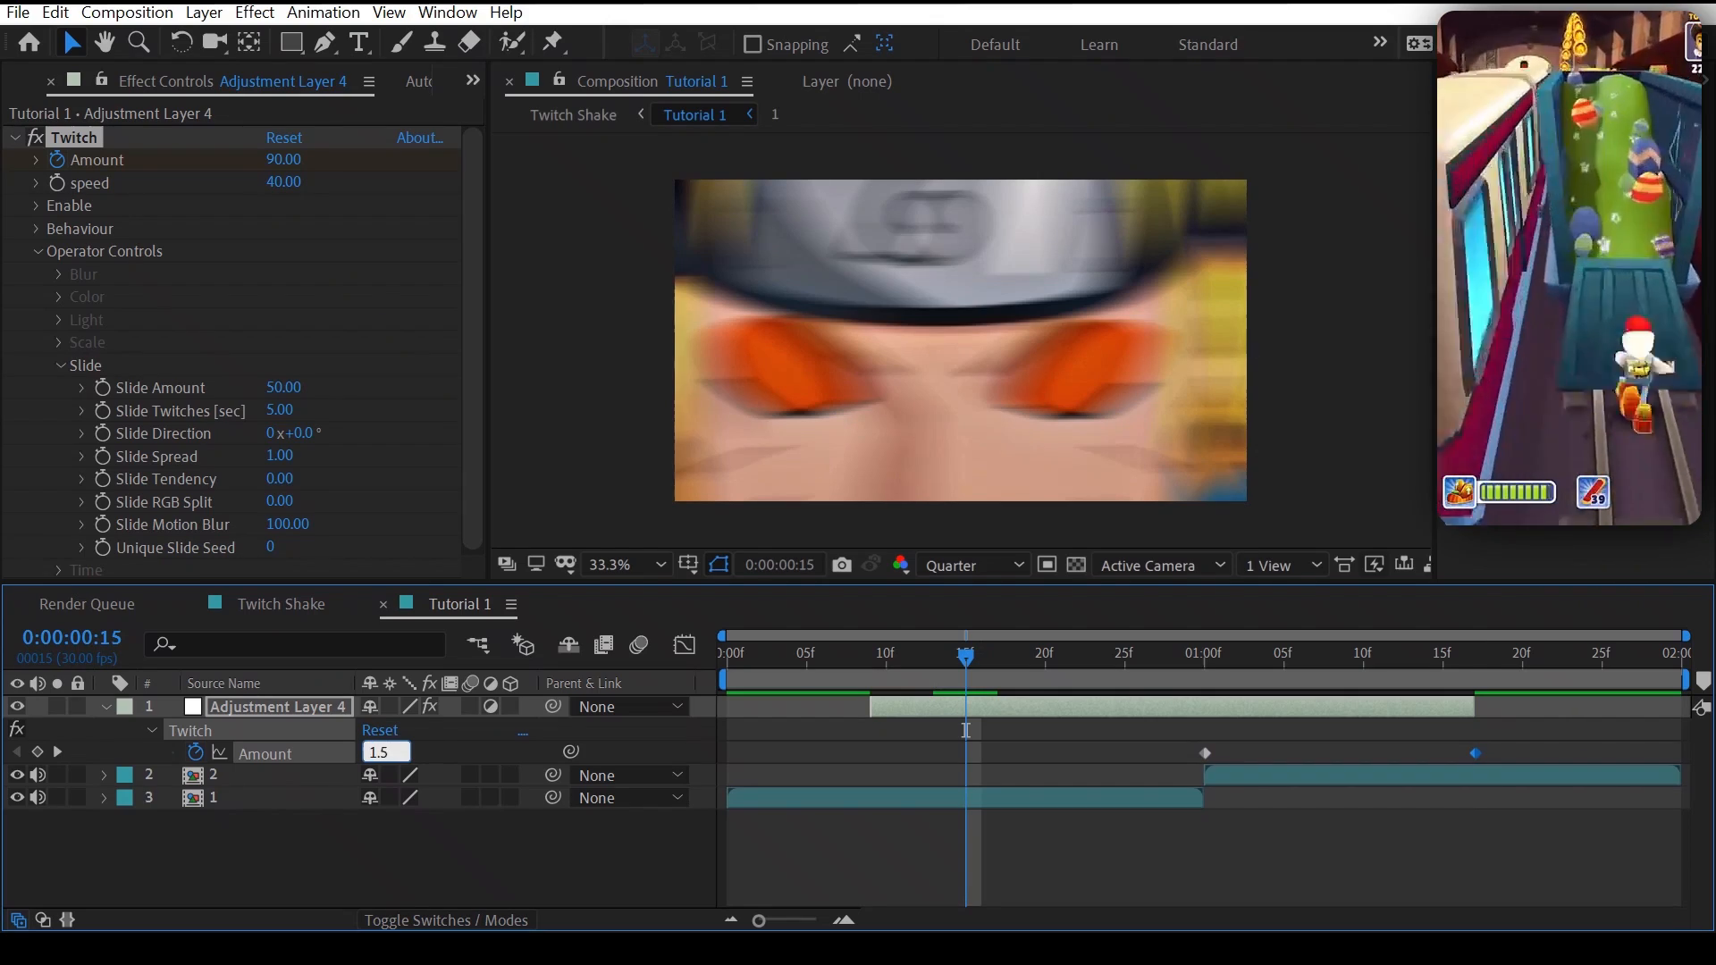
text(1.50)
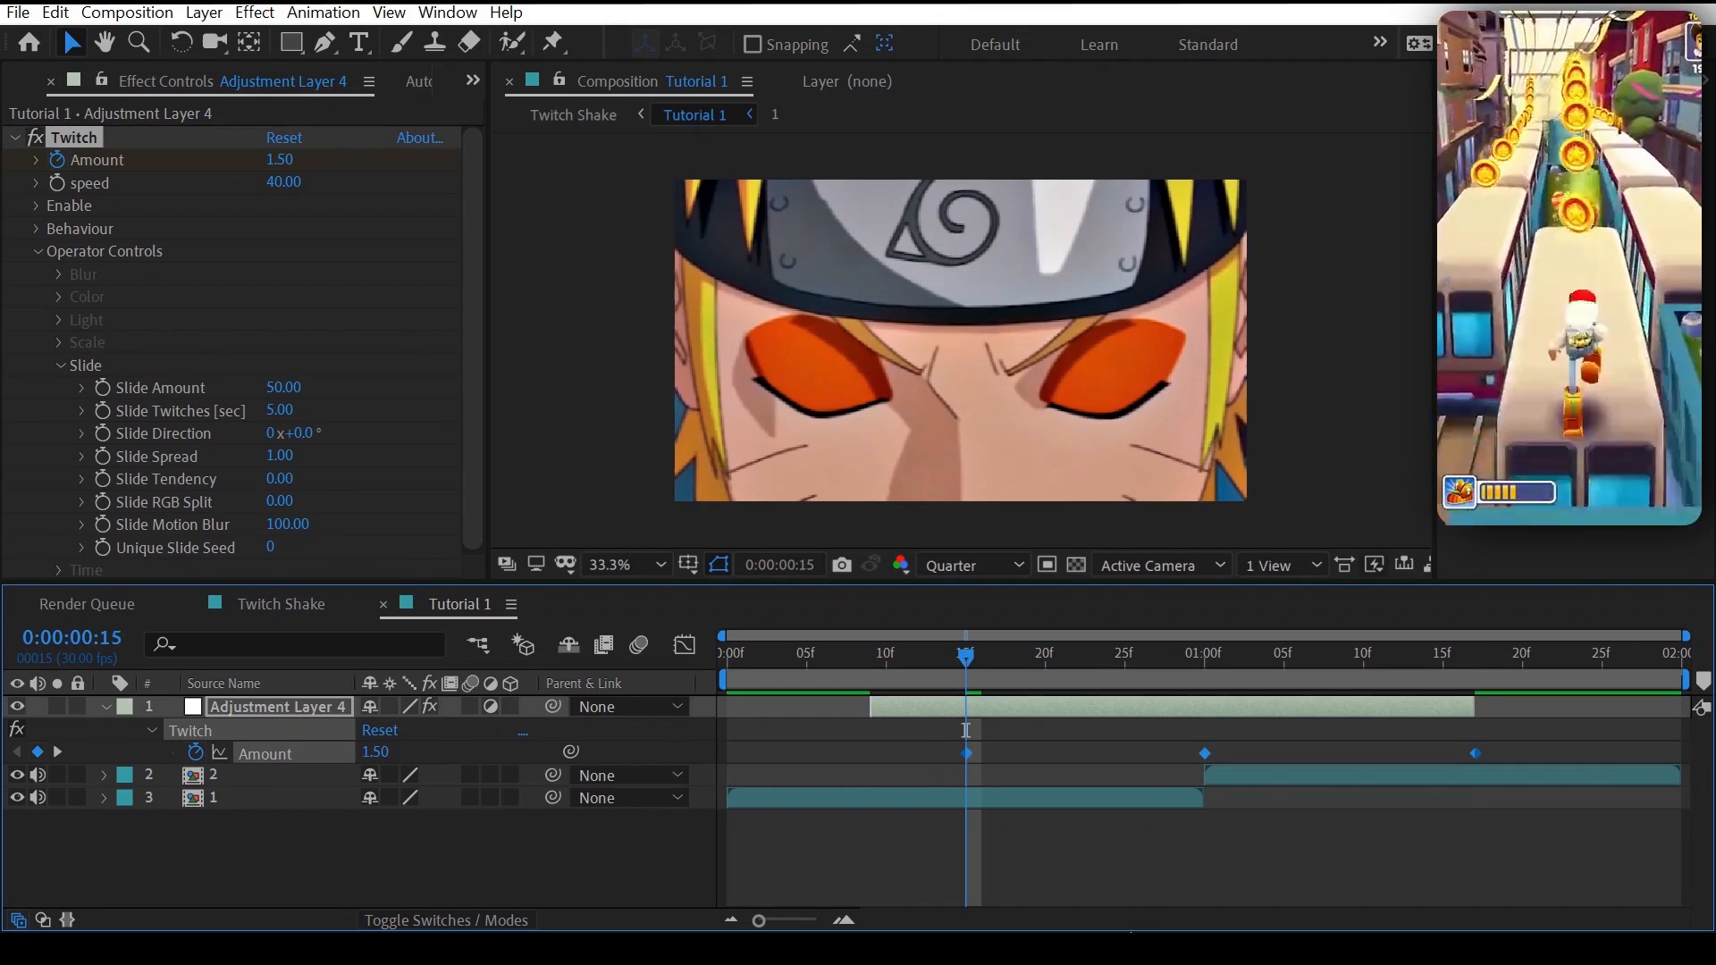